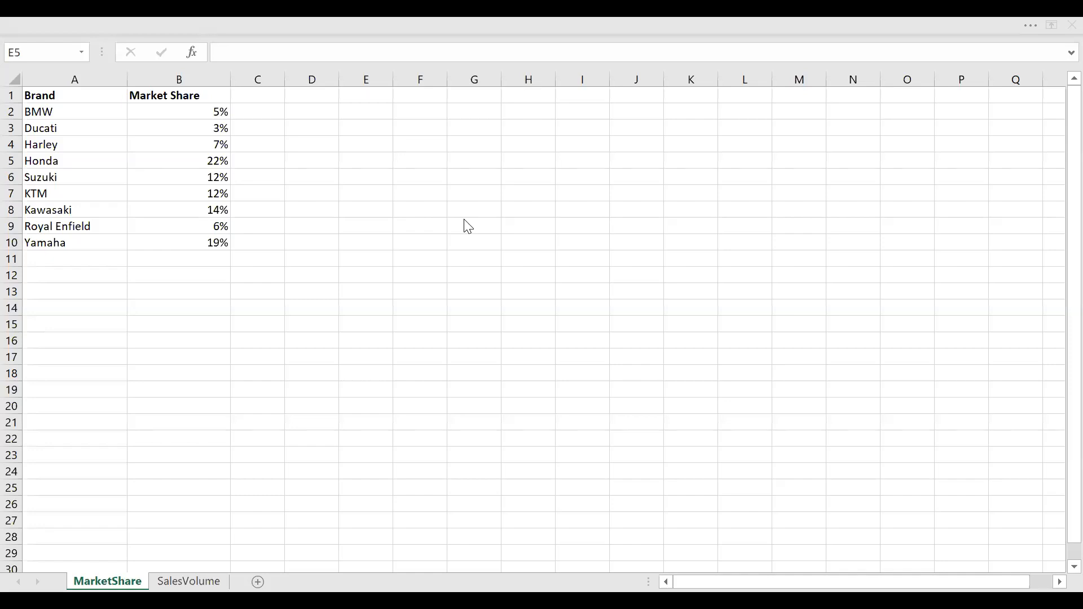
{"action": "mouse_move", "coordinate": [75, 91]}
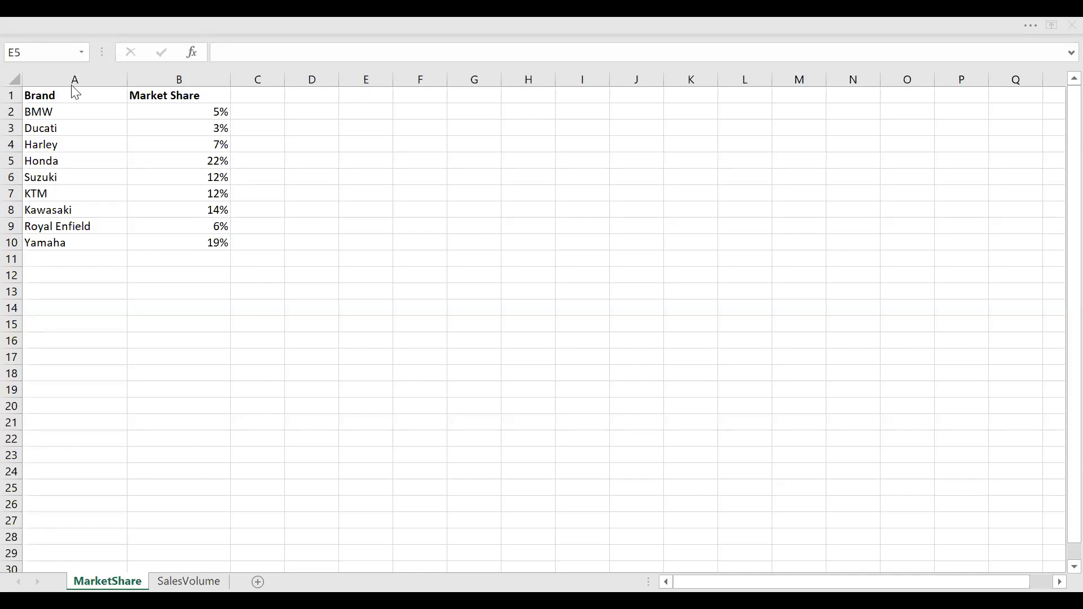
{"action": "mouse_move", "coordinate": [53, 109]}
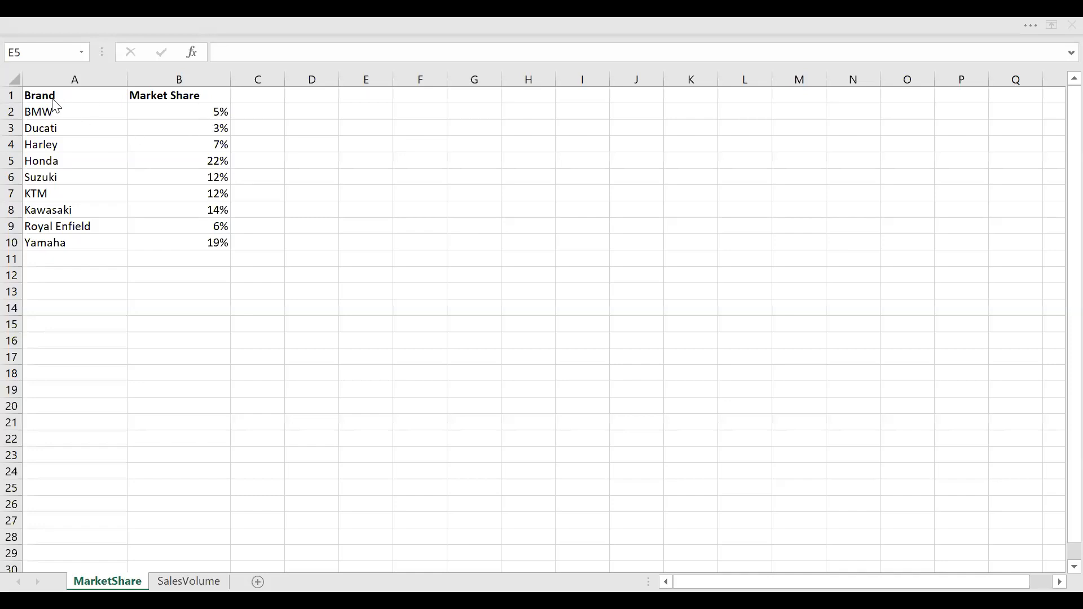
{"action": "mouse_move", "coordinate": [94, 141]}
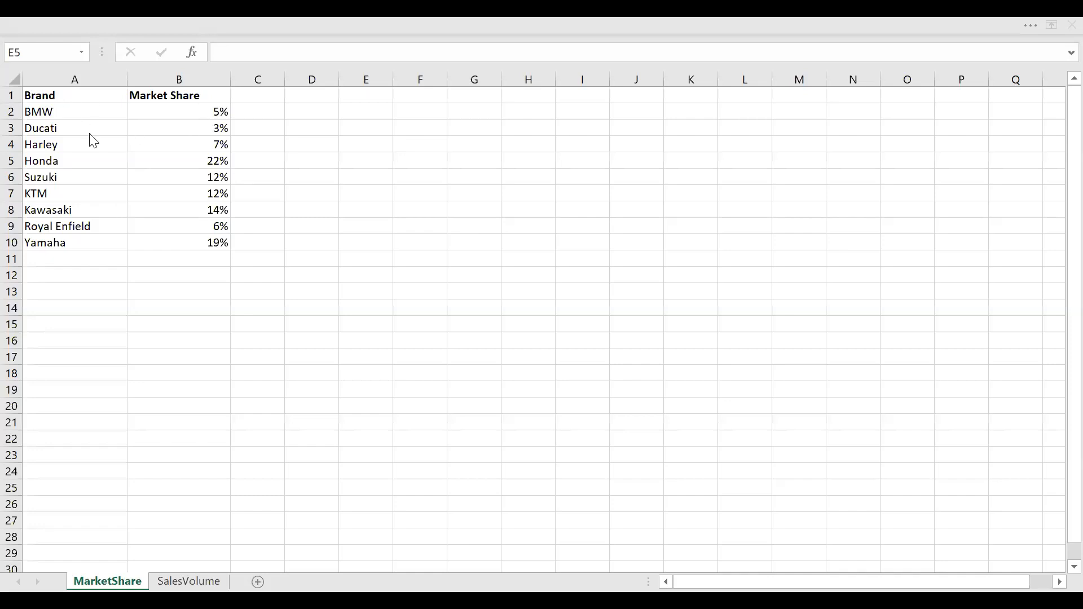
{"action": "mouse_move", "coordinate": [183, 112]}
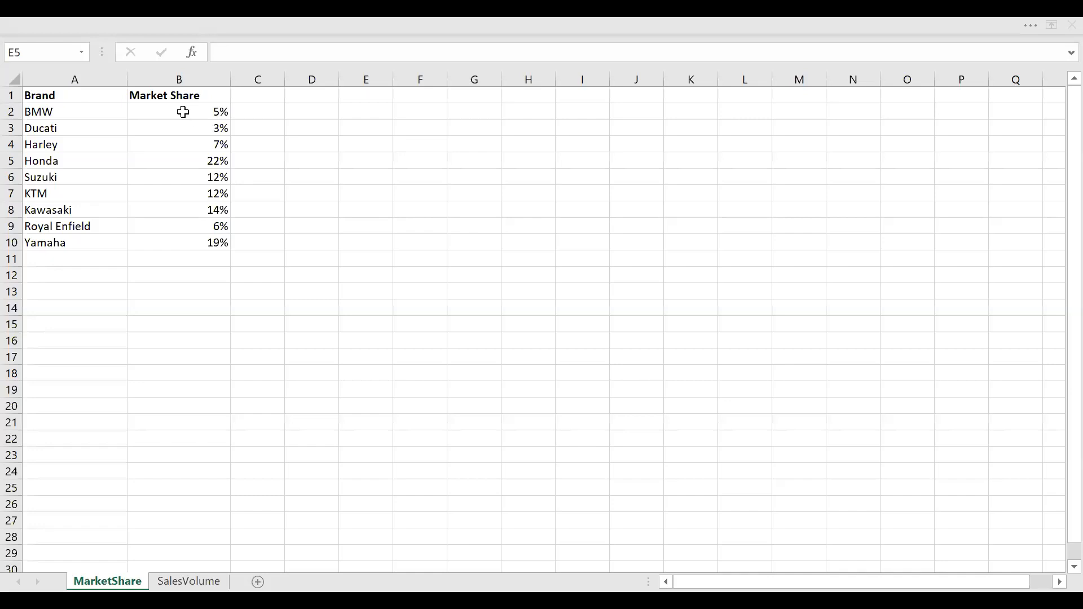
Step: Review the MarketShare sheet's Brand column, then show the SalesVolume sheet with units sold per brand
{"action": "left_click_drag", "start_coordinate": [180, 111], "coordinate": [179, 242]}
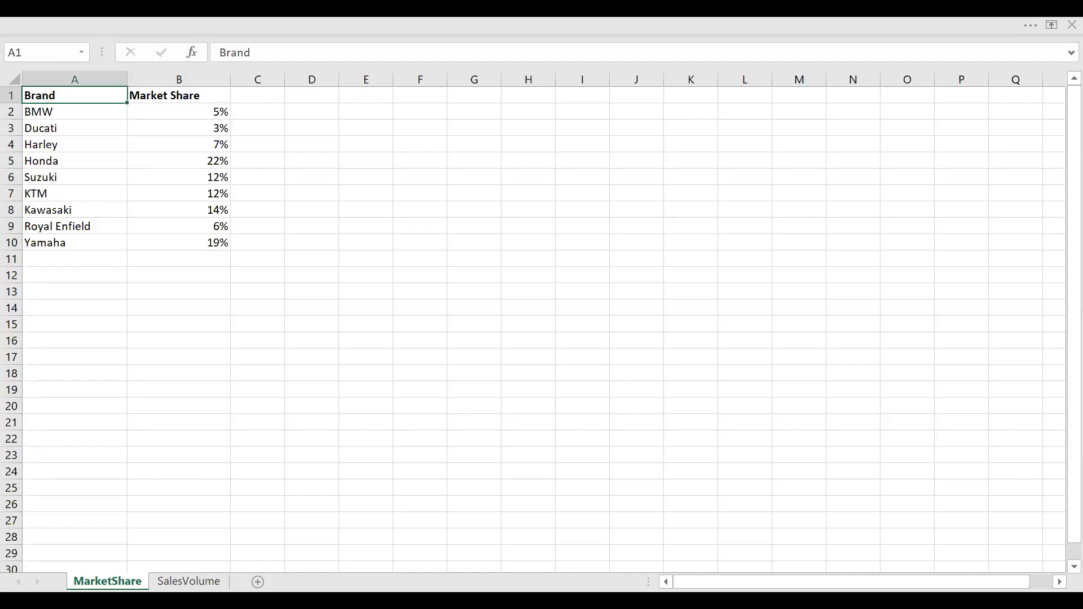
{"action": "left_click", "coordinate": [189, 581]}
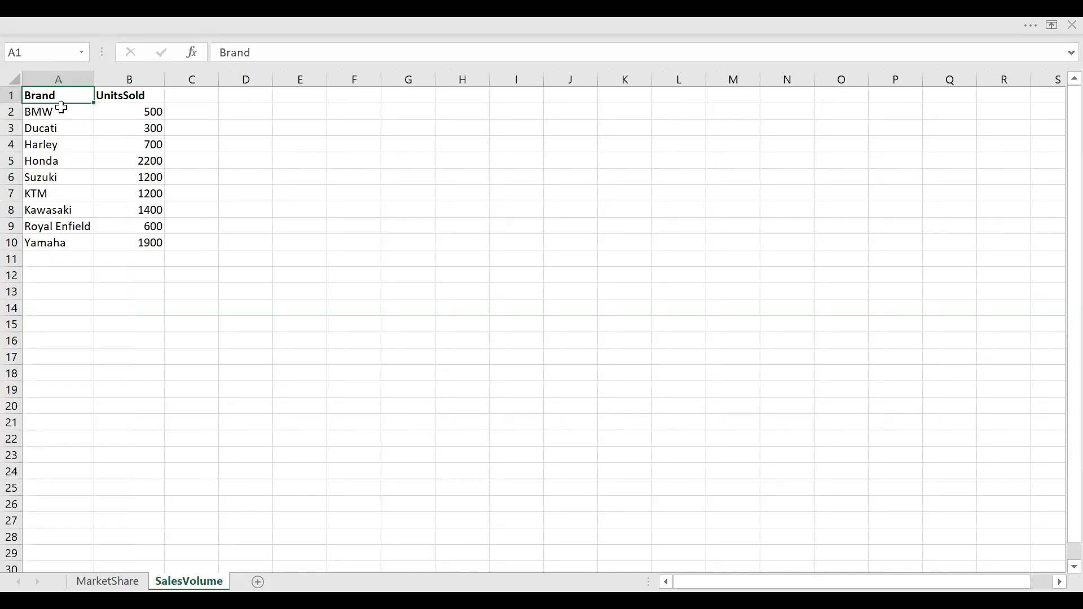
{"action": "mouse_move", "coordinate": [58, 160]}
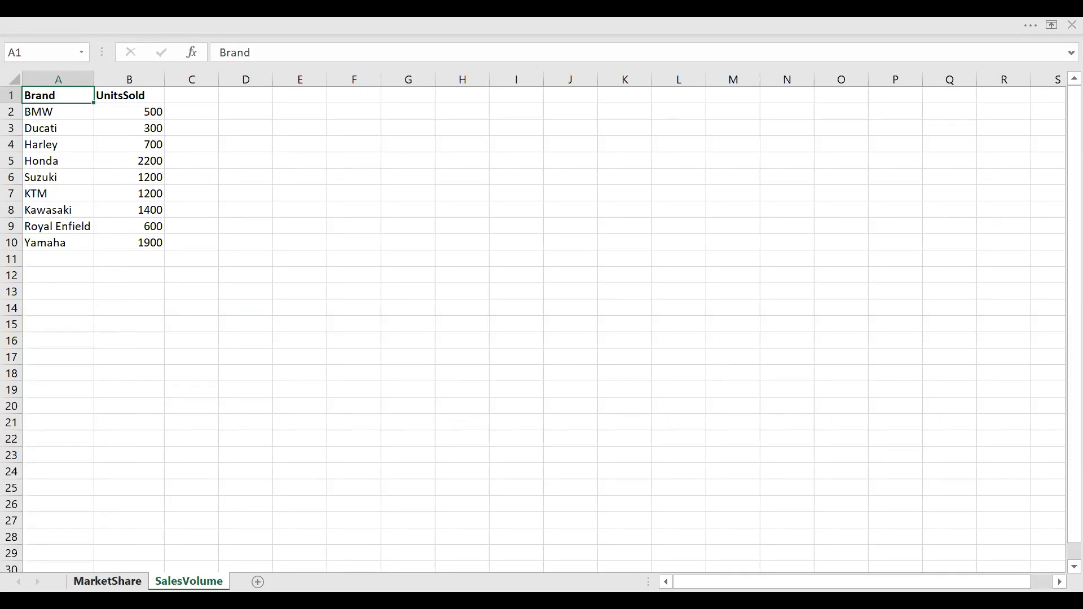
Step: Show the Power BI model with the MarketShare and SalesVolume tables loaded and unrelated
{"action": "left_click", "coordinate": [106, 581]}
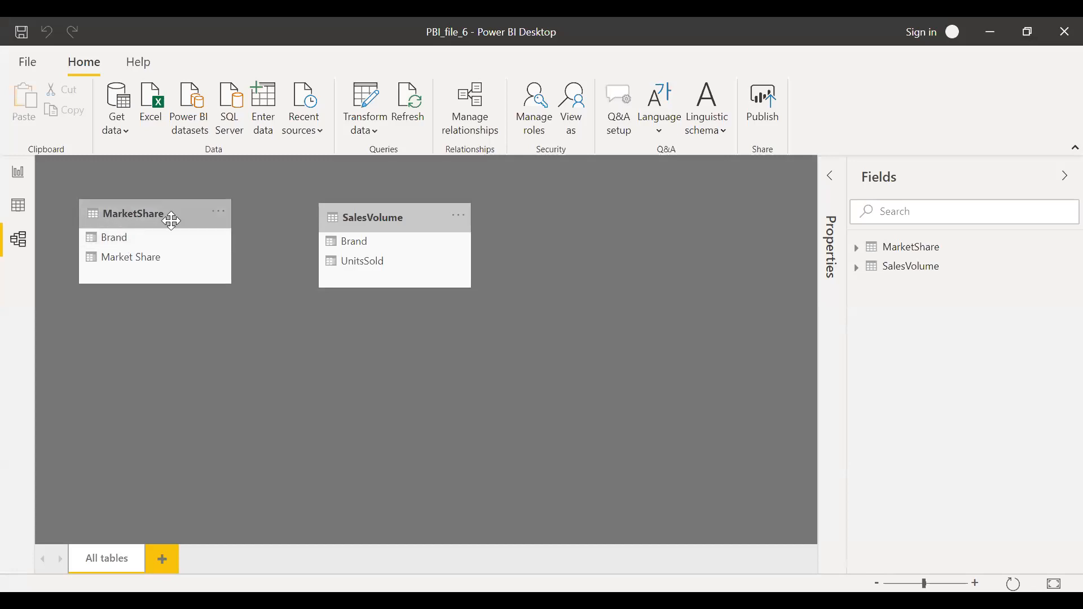
{"action": "mouse_move", "coordinate": [176, 303]}
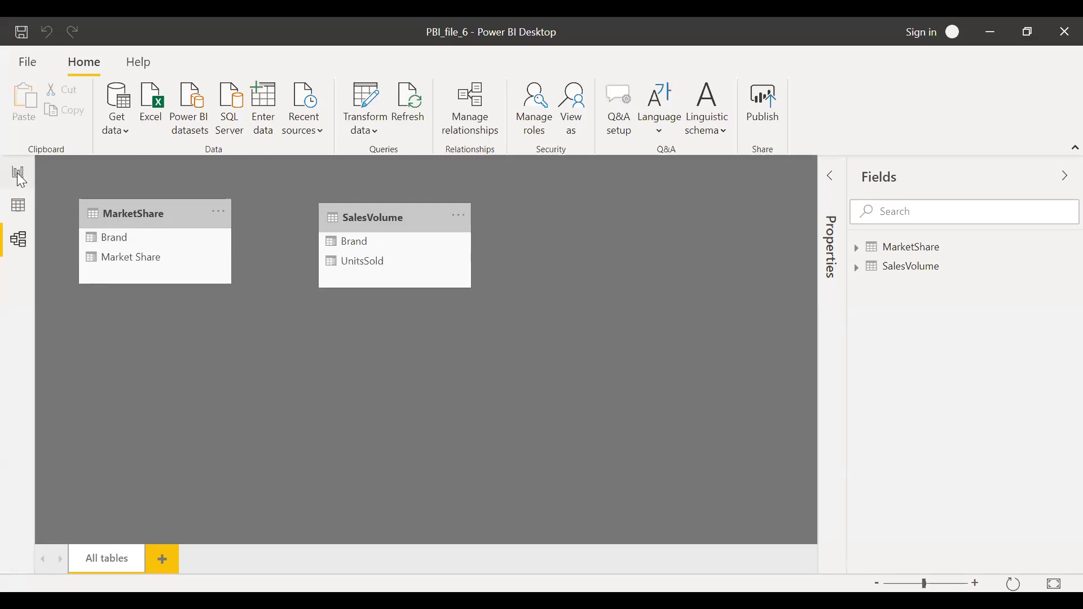
Step: Show the report's table visual listing Brand and Market Share only, with UnitsSold removed
{"action": "left_click", "coordinate": [18, 174]}
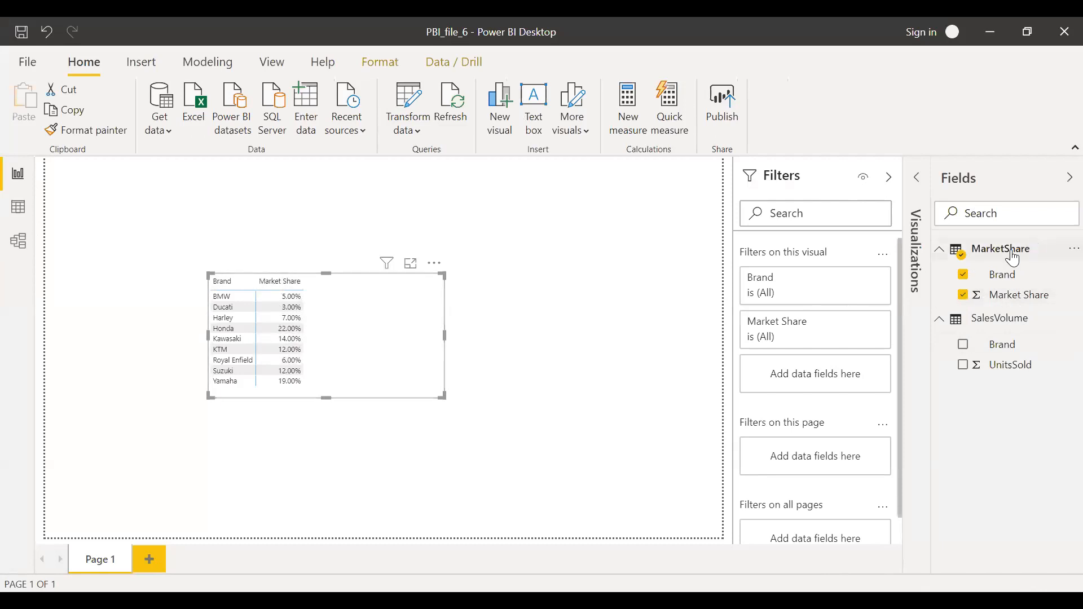
{"action": "mouse_move", "coordinate": [1002, 249]}
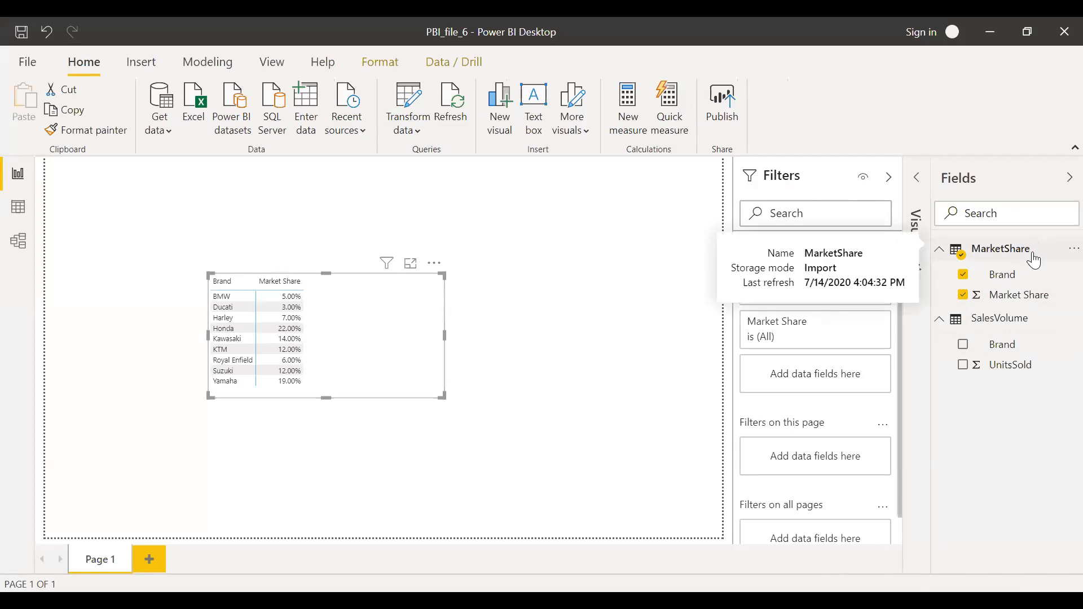
{"action": "mouse_move", "coordinate": [1023, 386]}
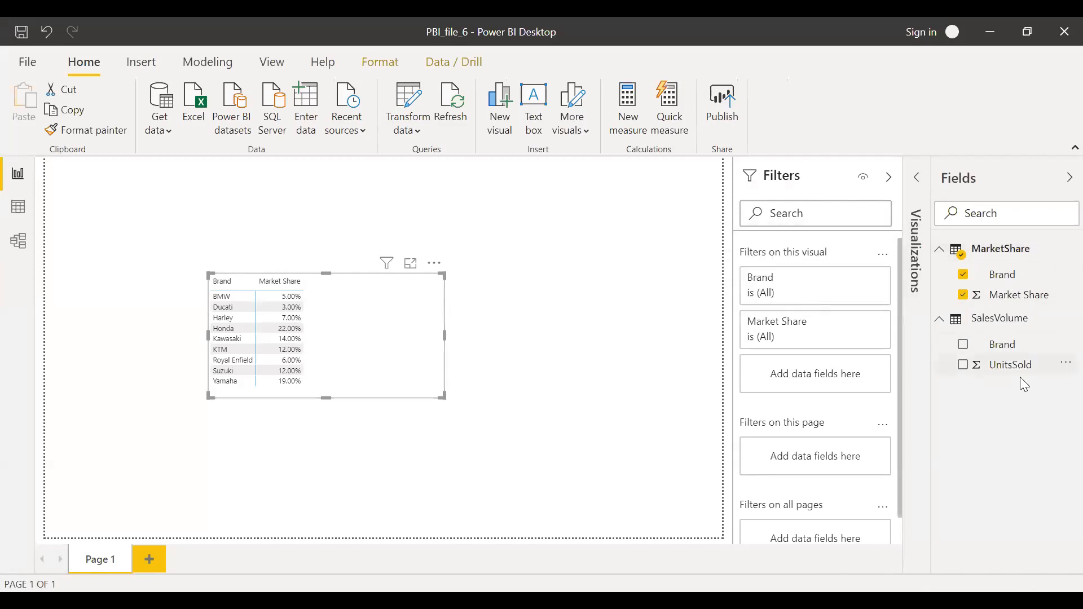
{"action": "mouse_move", "coordinate": [1010, 364]}
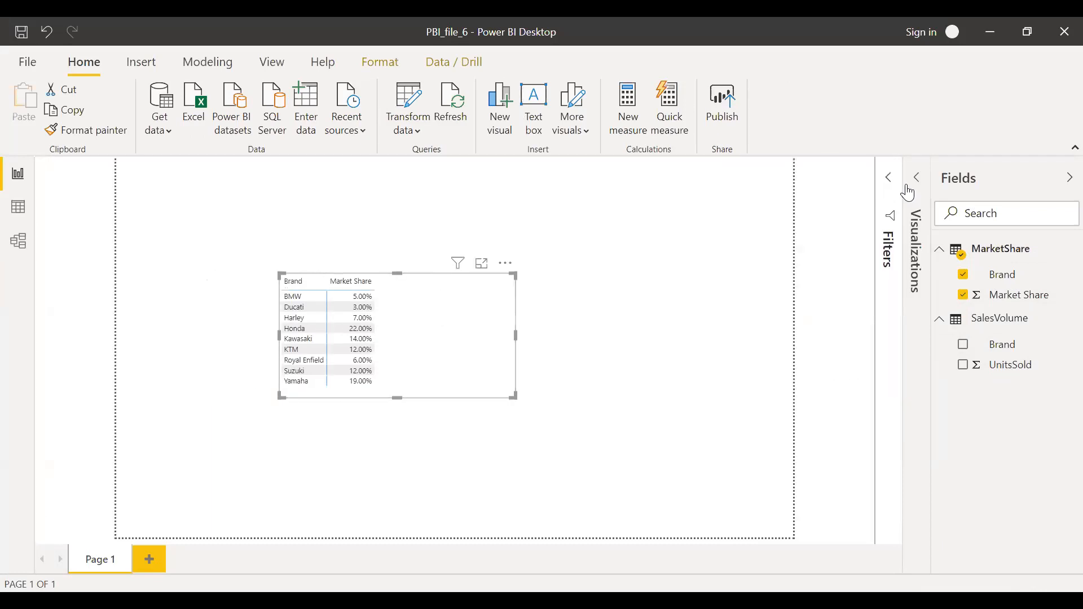
{"action": "left_click", "coordinate": [888, 178]}
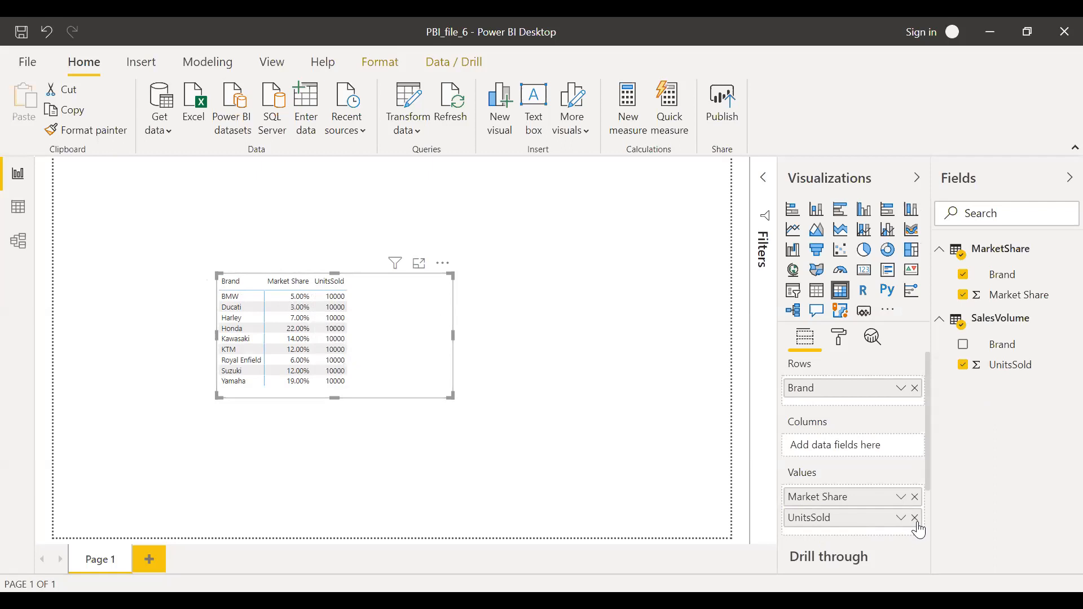
{"action": "left_click", "coordinate": [914, 518]}
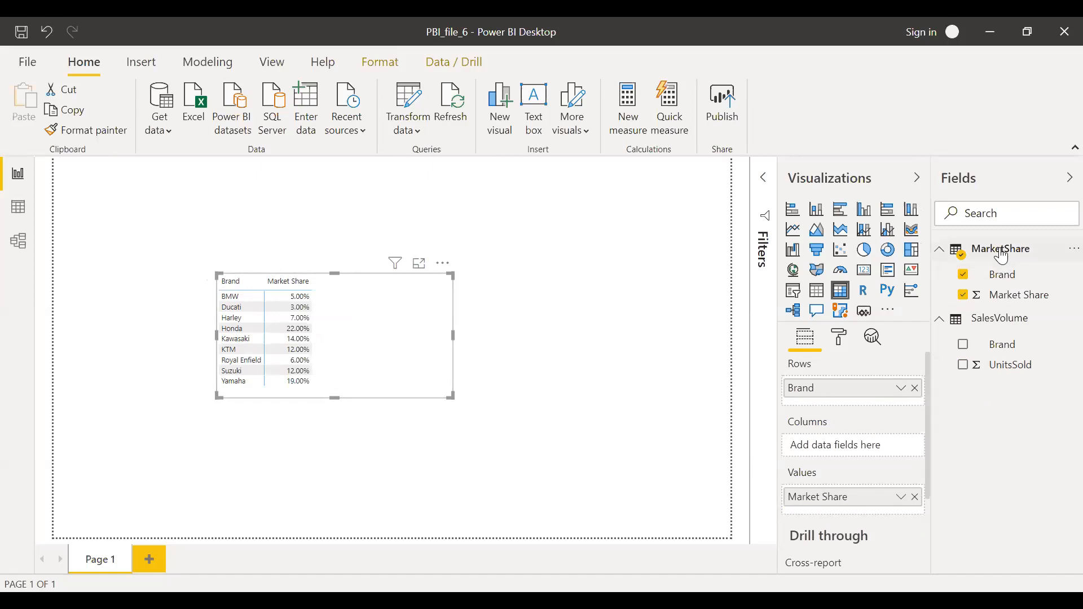
Step: Start a new MarketShare measure reading Example_Lookup = LOOKUPVALUE(
{"action": "left_click", "coordinate": [1001, 248]}
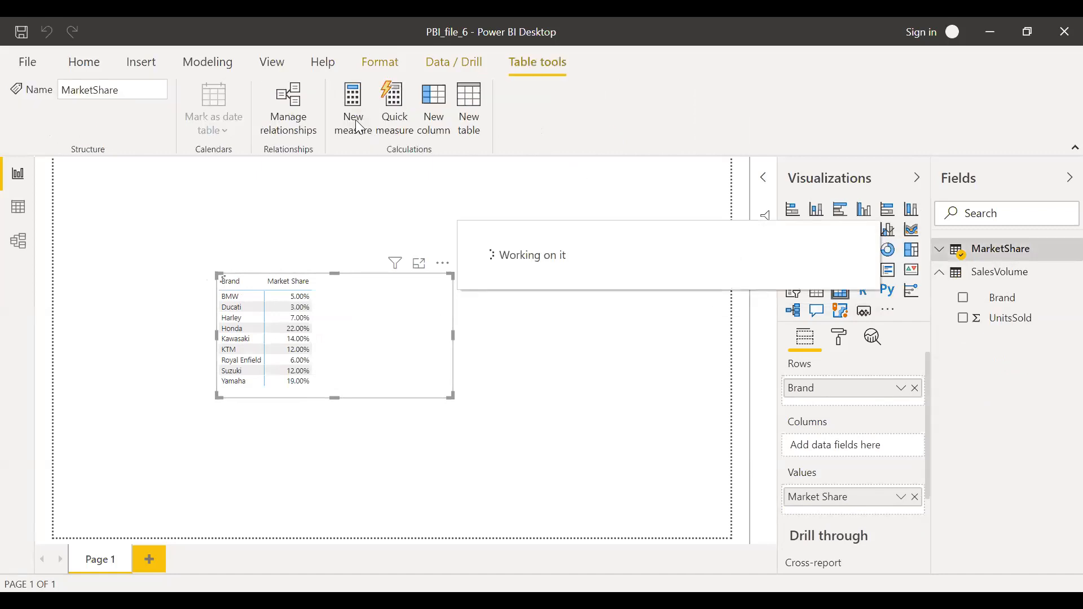
{"action": "left_click", "coordinate": [352, 107]}
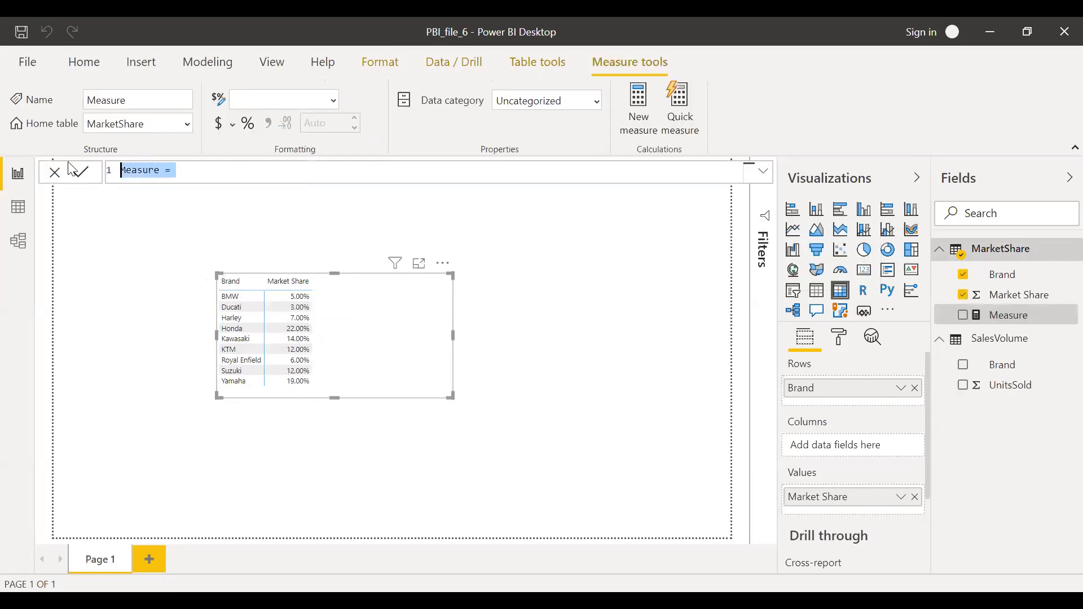
{"action": "type", "text": "Example"}
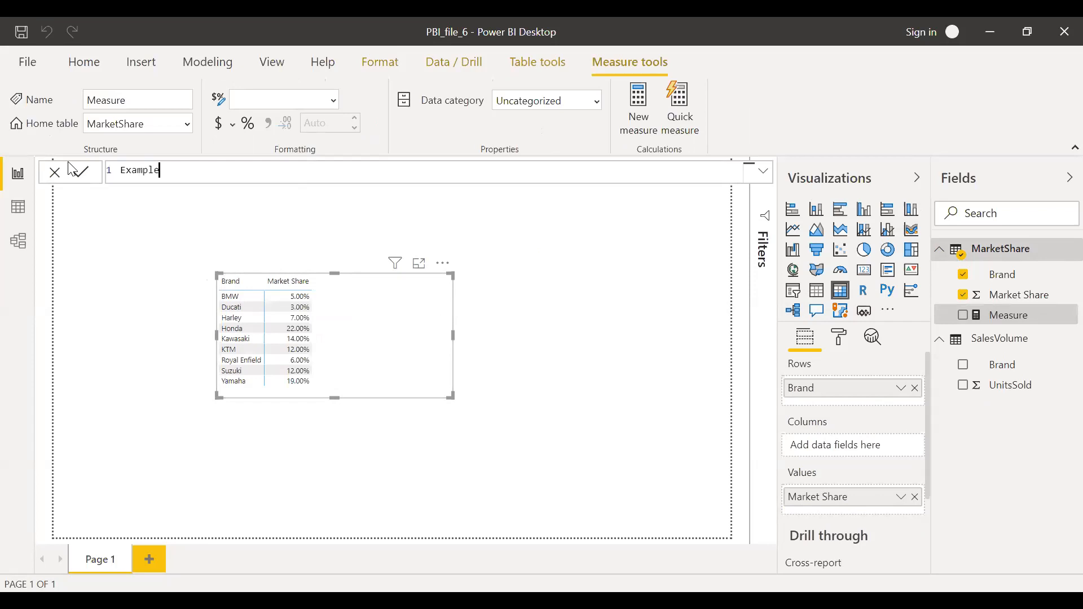
{"action": "type", "text": "_Look"}
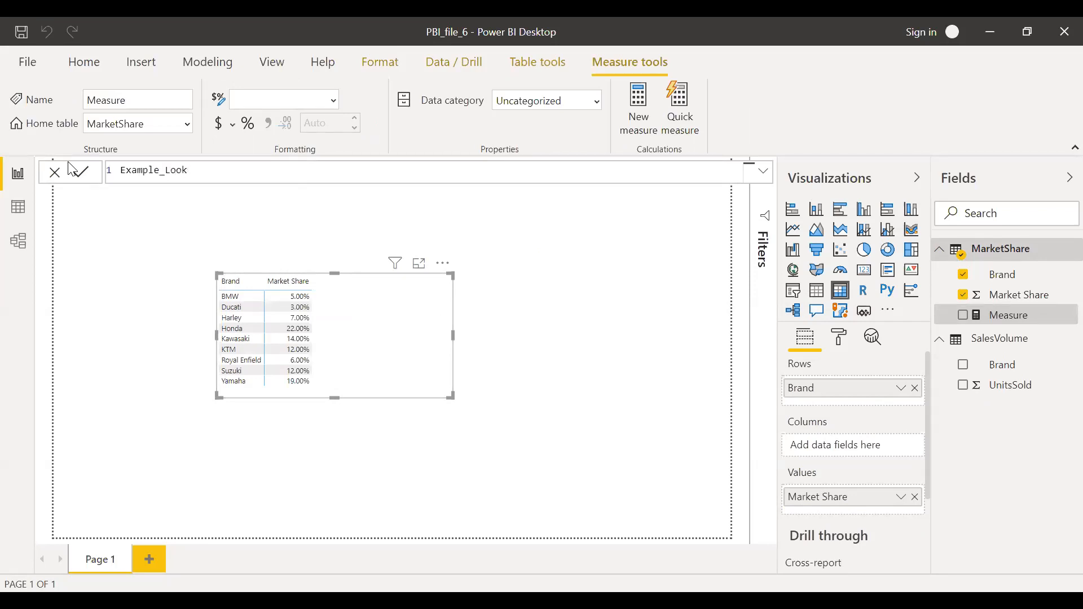
{"action": "type", "text": "up ="}
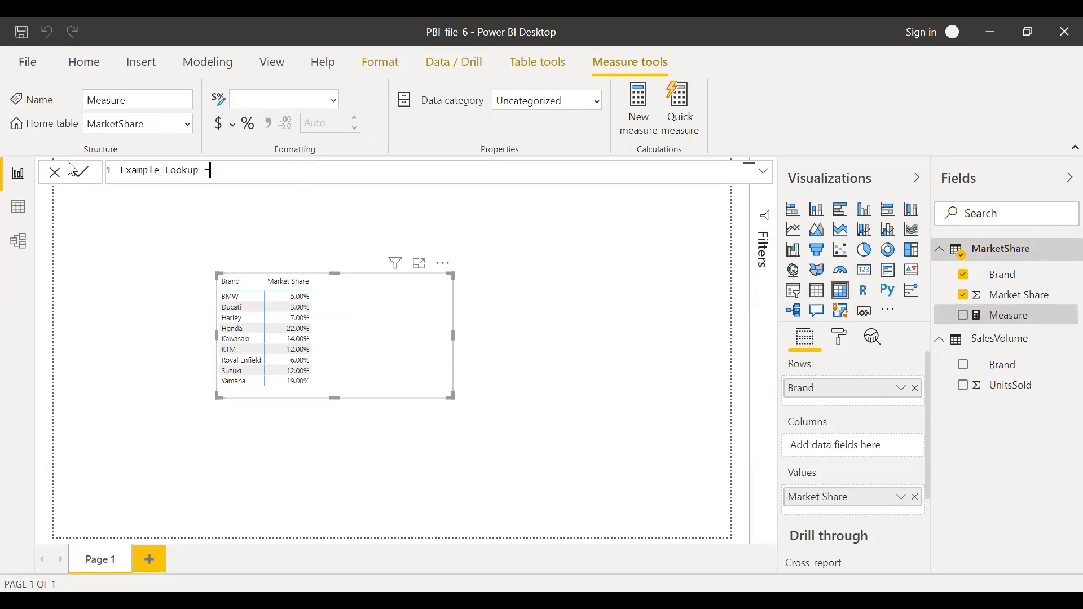
{"action": "type", "text": "1"}
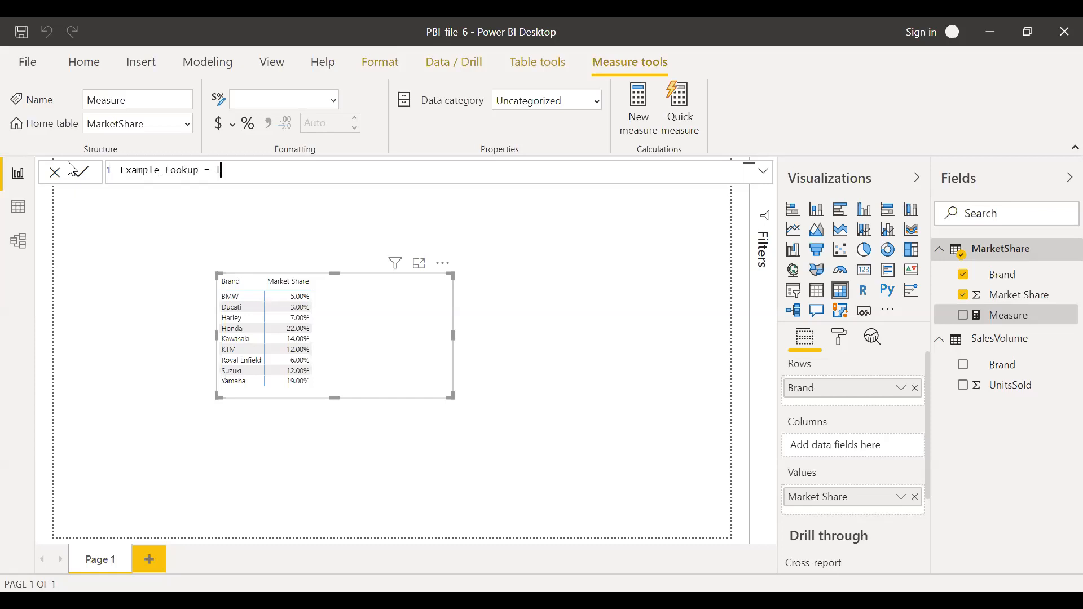
{"action": "type", "text": "lo"}
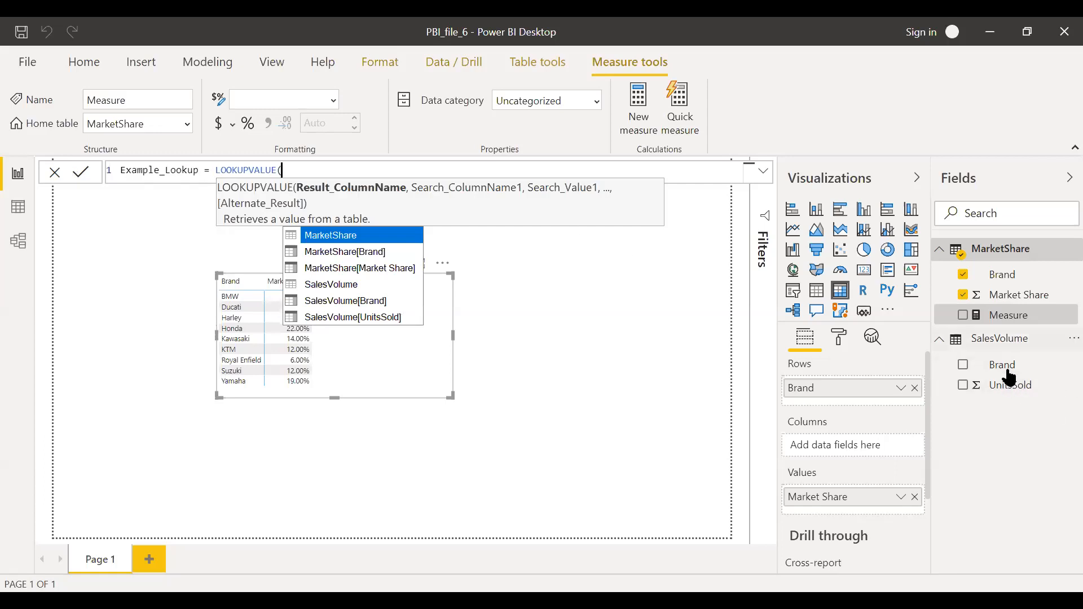
{"action": "mouse_move", "coordinate": [1010, 384]}
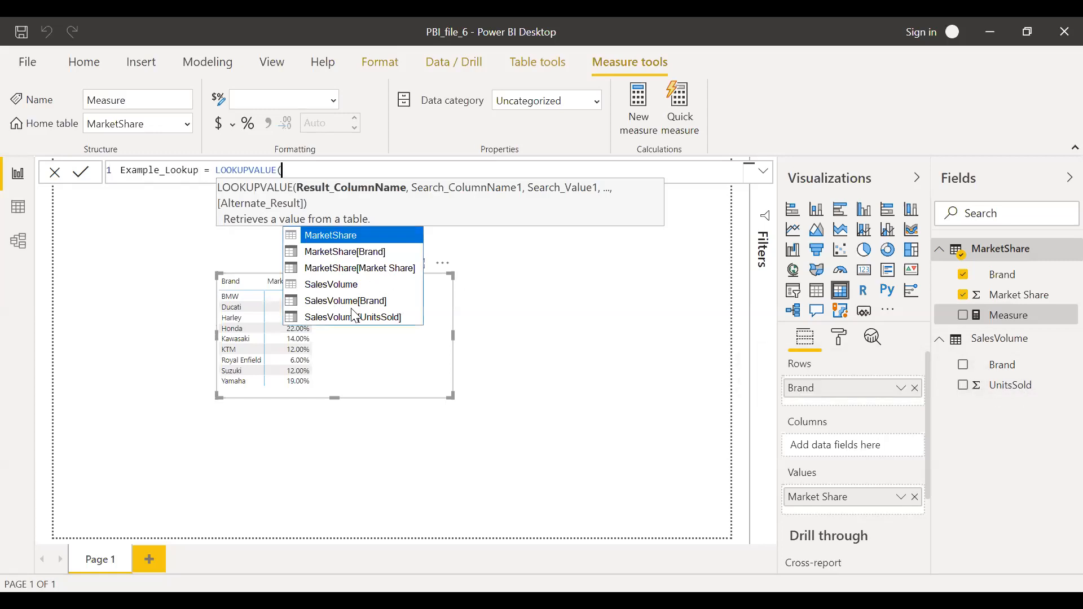
Step: Fill LOOKUPVALUE with SalesVolume[UnitsSold], SalesVolume[Brand] and a max( Brand search value
{"action": "left_click", "coordinate": [352, 317]}
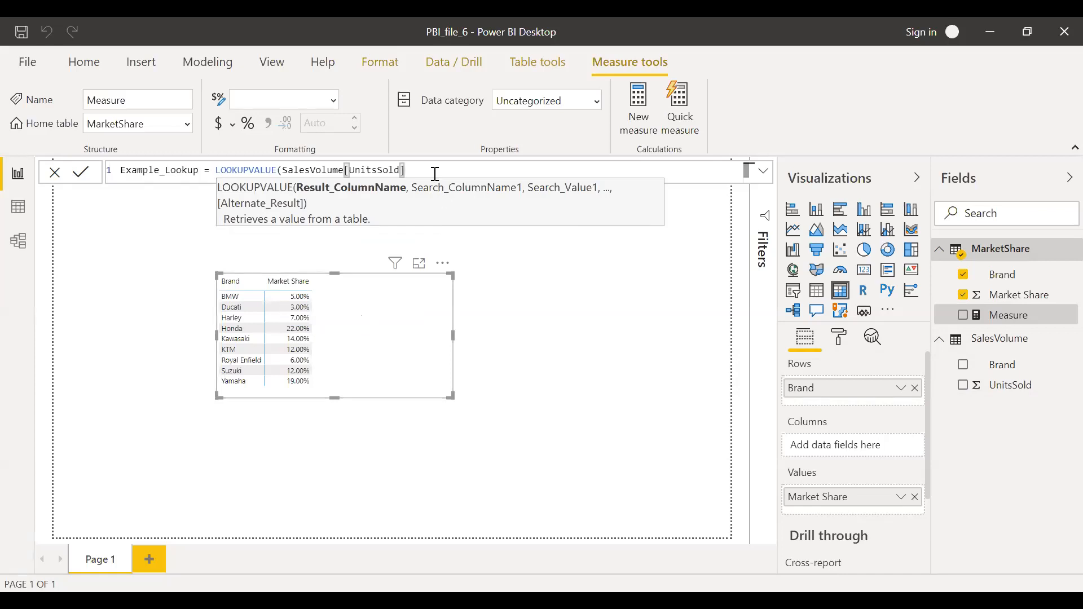
{"action": "type", "text": ","}
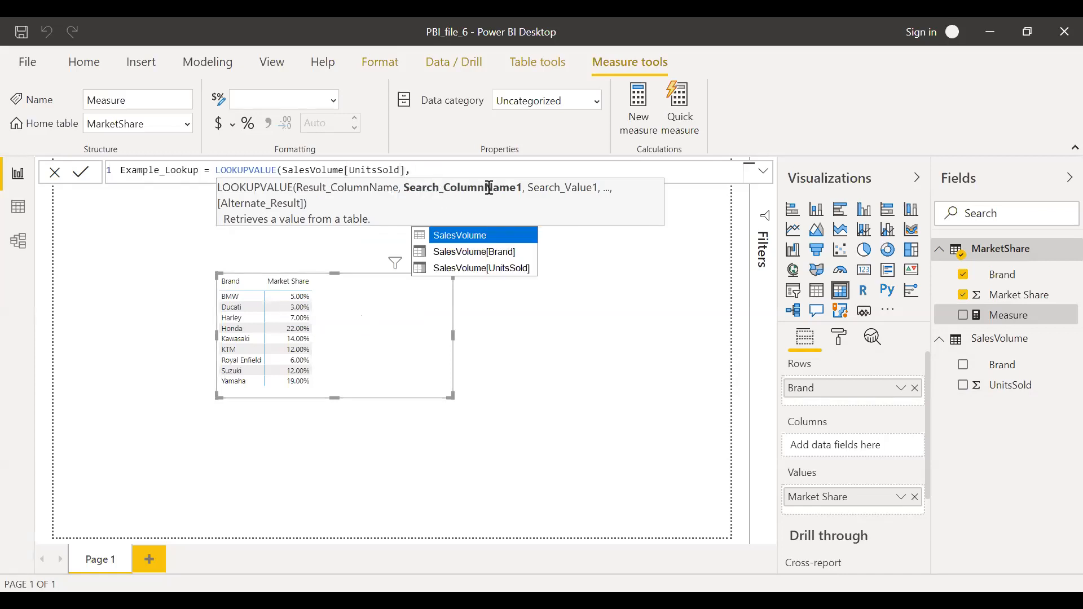
{"action": "mouse_move", "coordinate": [645, 220]}
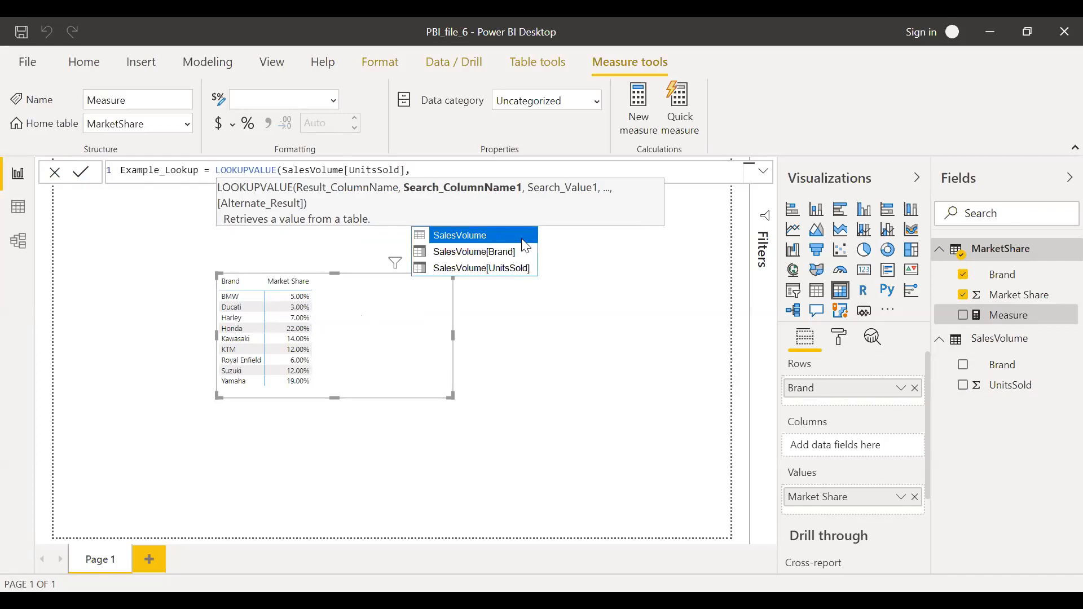
{"action": "mouse_move", "coordinate": [999, 343]}
{"action": "type", "text": "SalesVolume[Brand"}
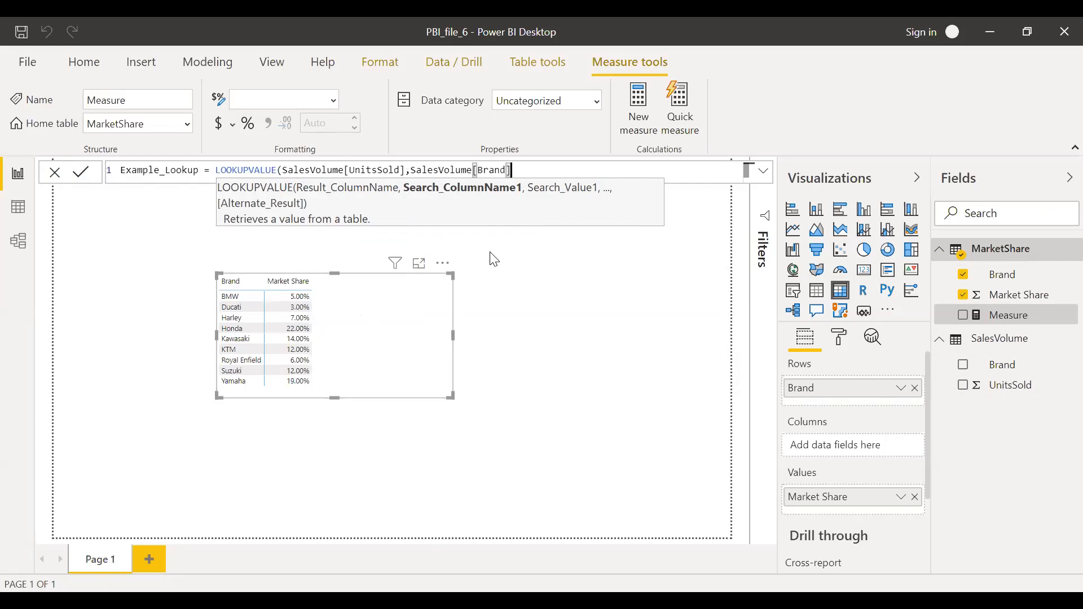
{"action": "type", "text": ","}
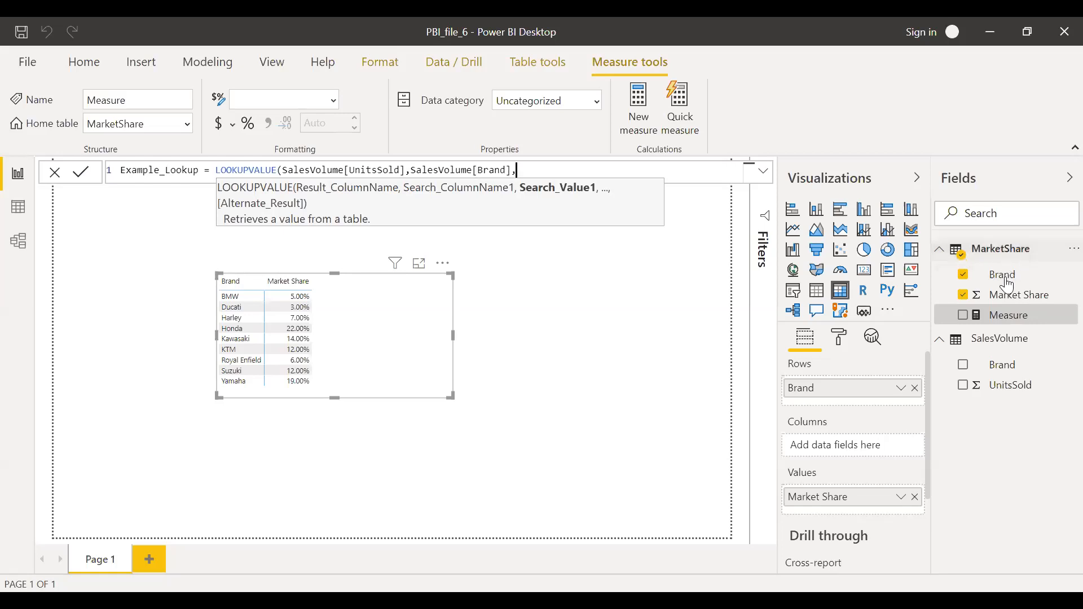
{"action": "mouse_move", "coordinate": [1001, 274]}
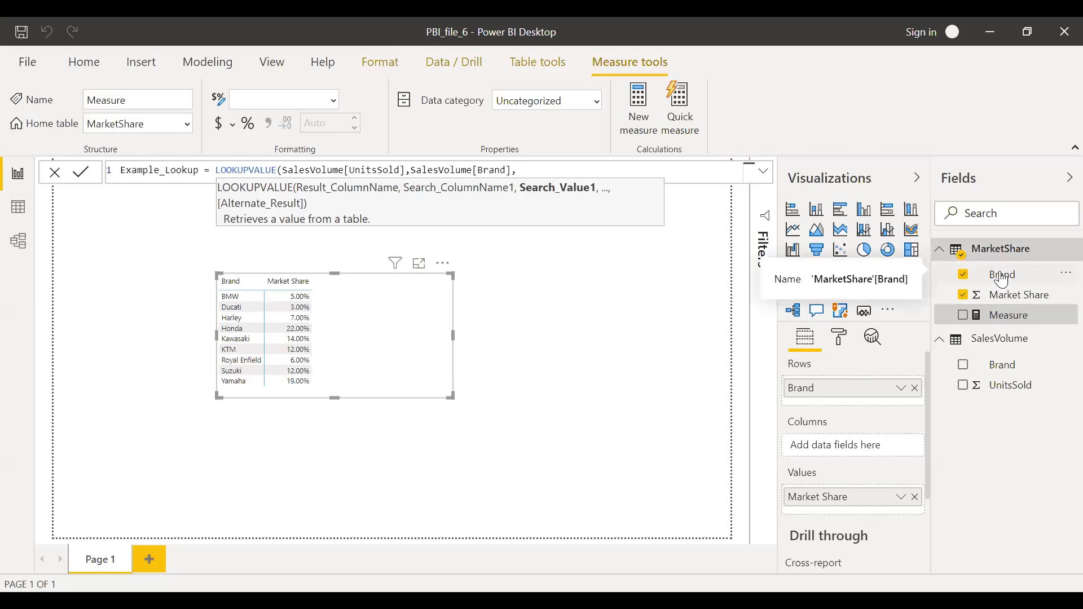
{"action": "mouse_move", "coordinate": [1030, 282]}
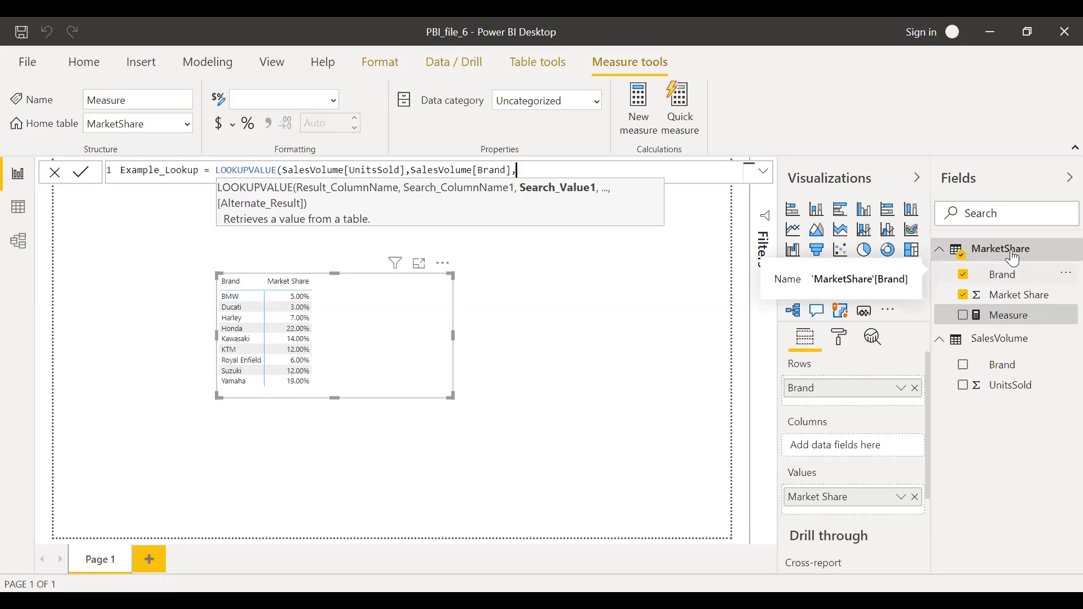
{"action": "mouse_move", "coordinate": [560, 171]}
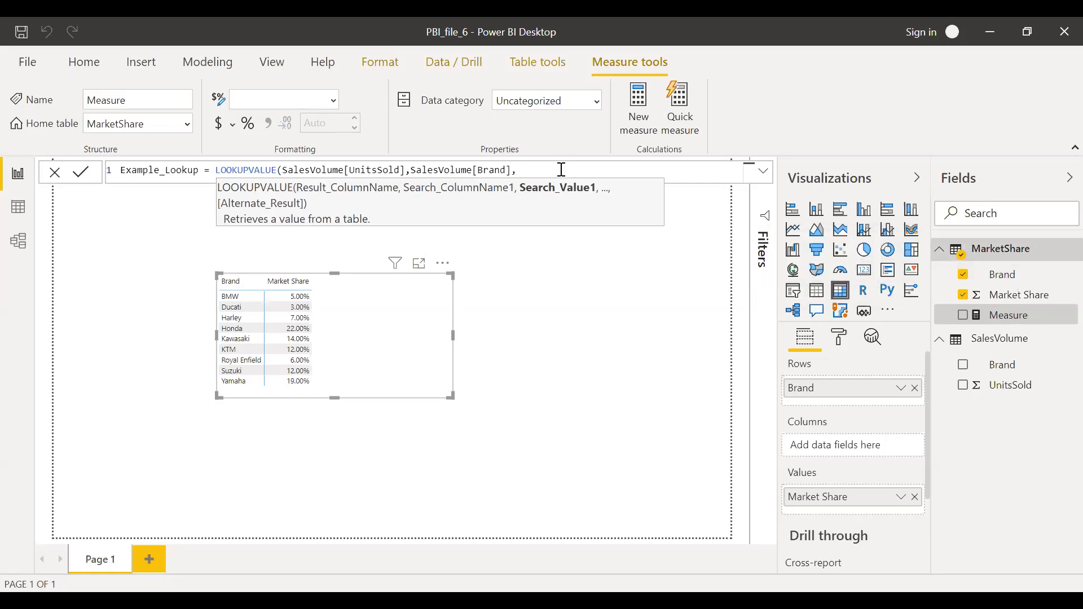
{"action": "type", "text": "max("}
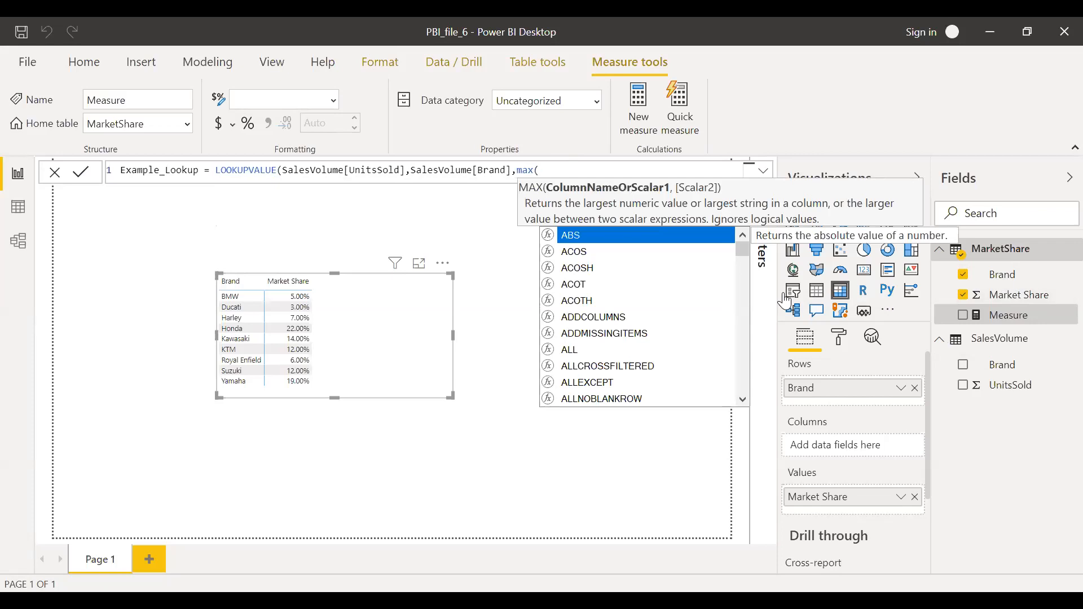
{"action": "type", "text": "brand"}
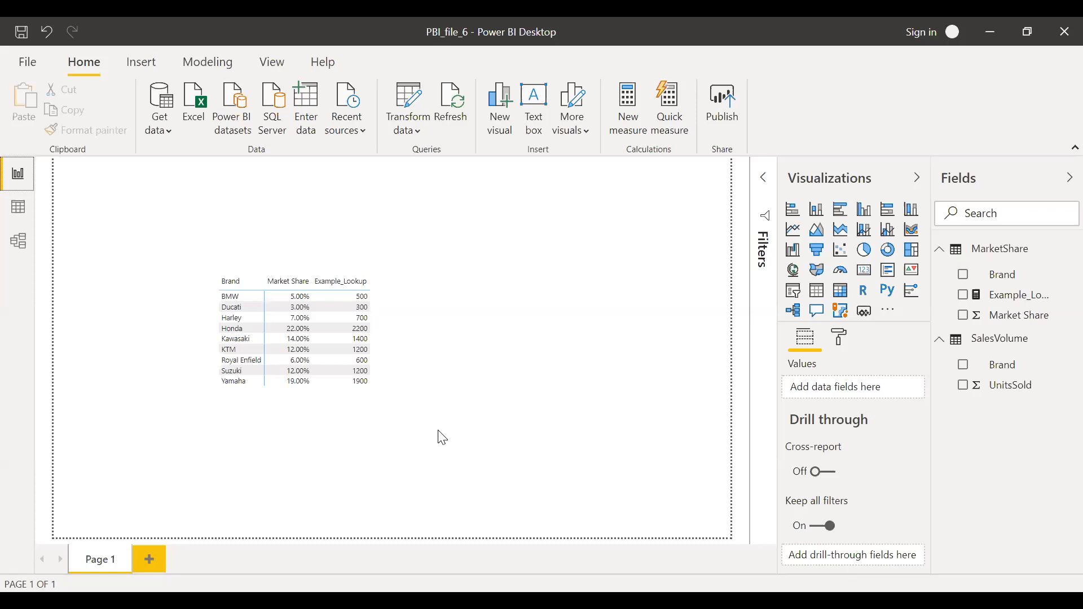
{"action": "mouse_move", "coordinate": [497, 462]}
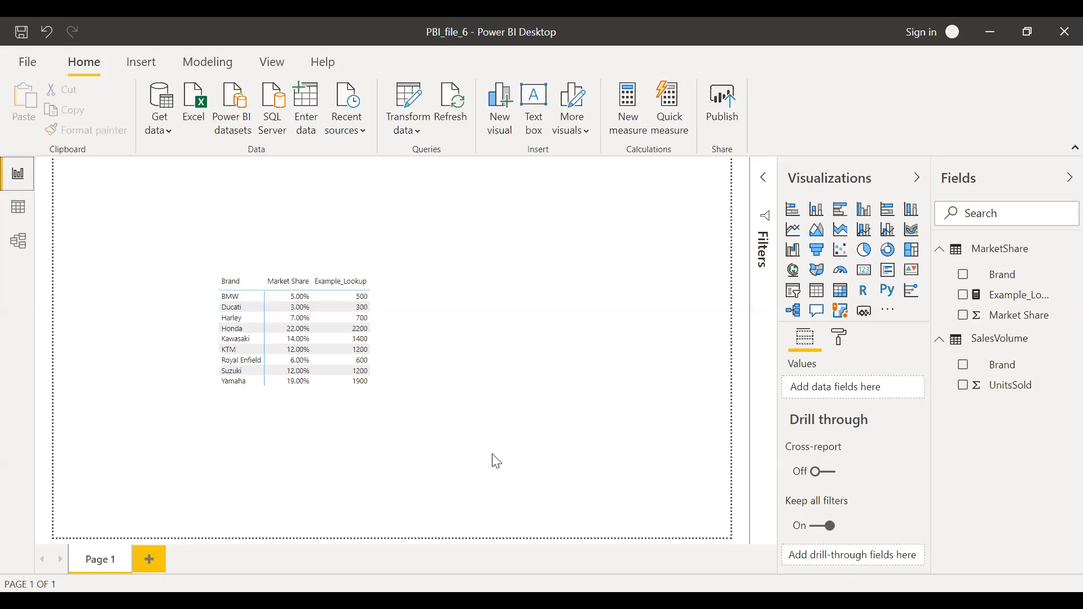
{"action": "mouse_move", "coordinate": [624, 493]}
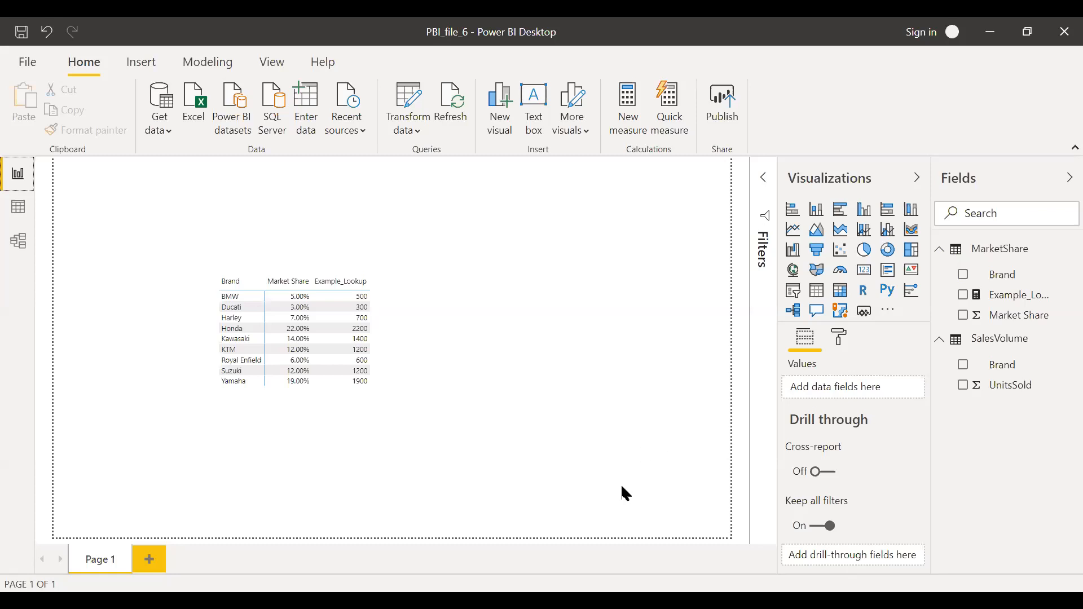